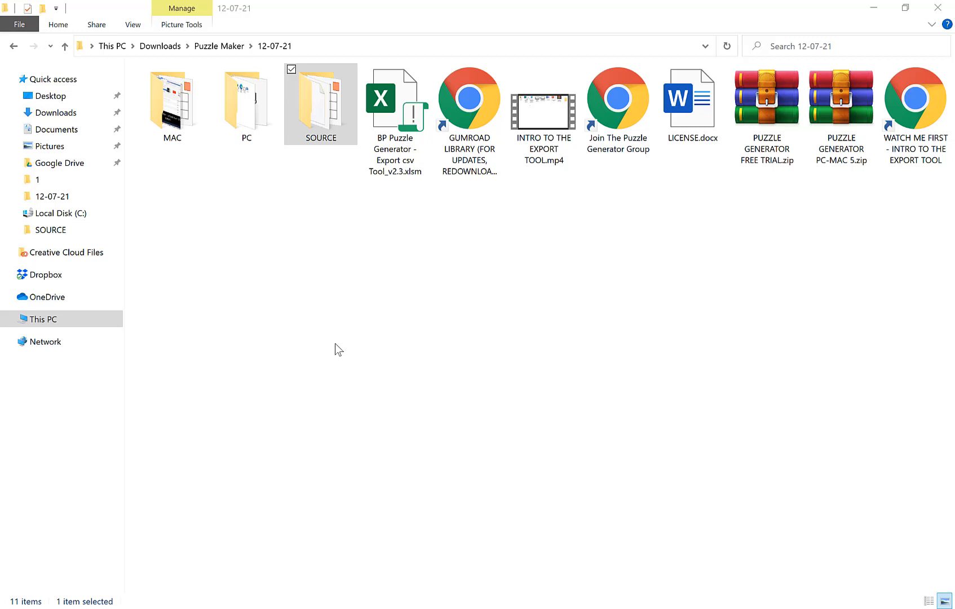
{"action": "mouse_move", "coordinate": [492, 351]}
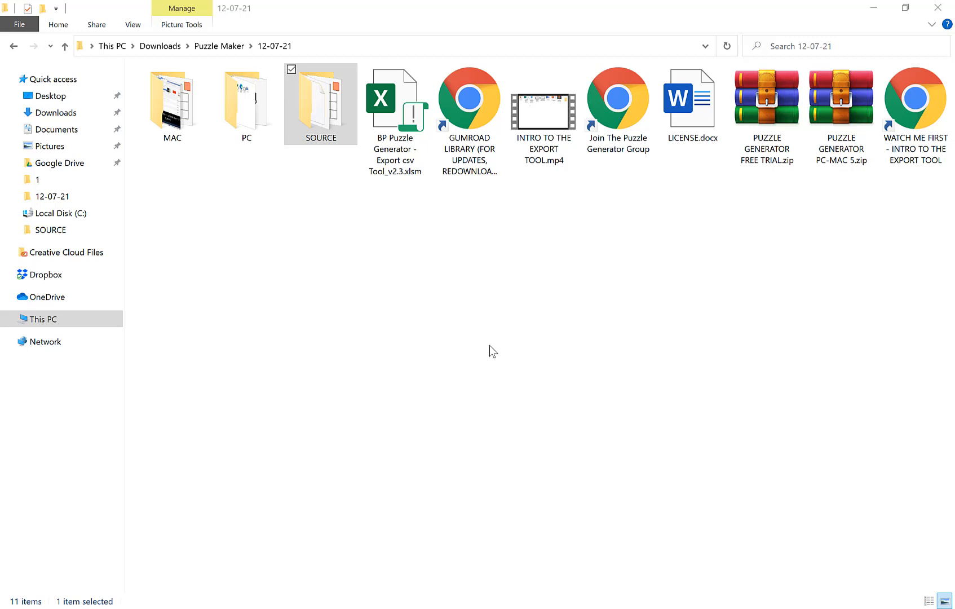
{"action": "mouse_move", "coordinate": [461, 243]}
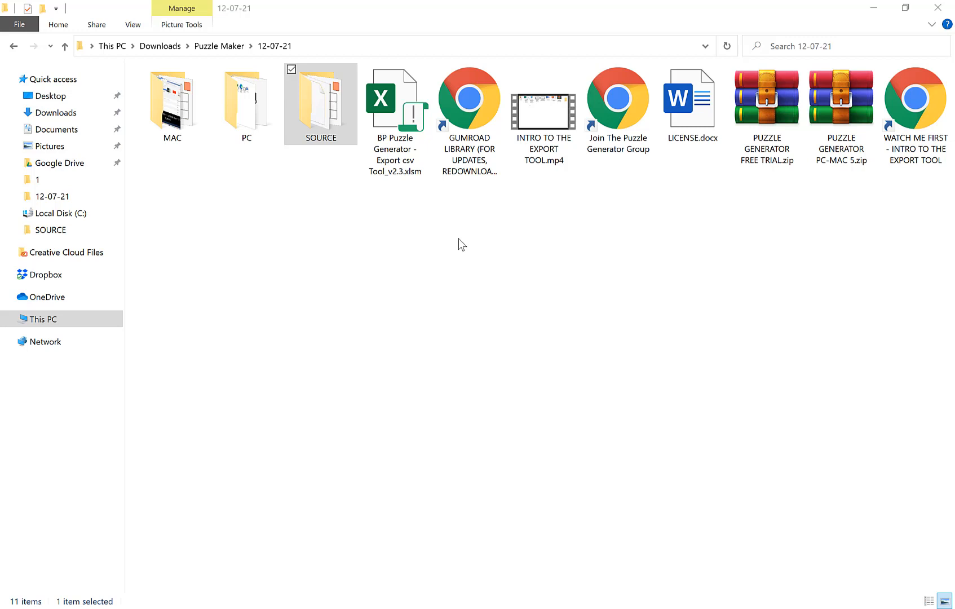
Step: Open 'BP Puzzle Generator - Export csv Tool_v2.3.xlsm' from the 12-07-21 folder
{"action": "left_click", "coordinate": [395, 97]}
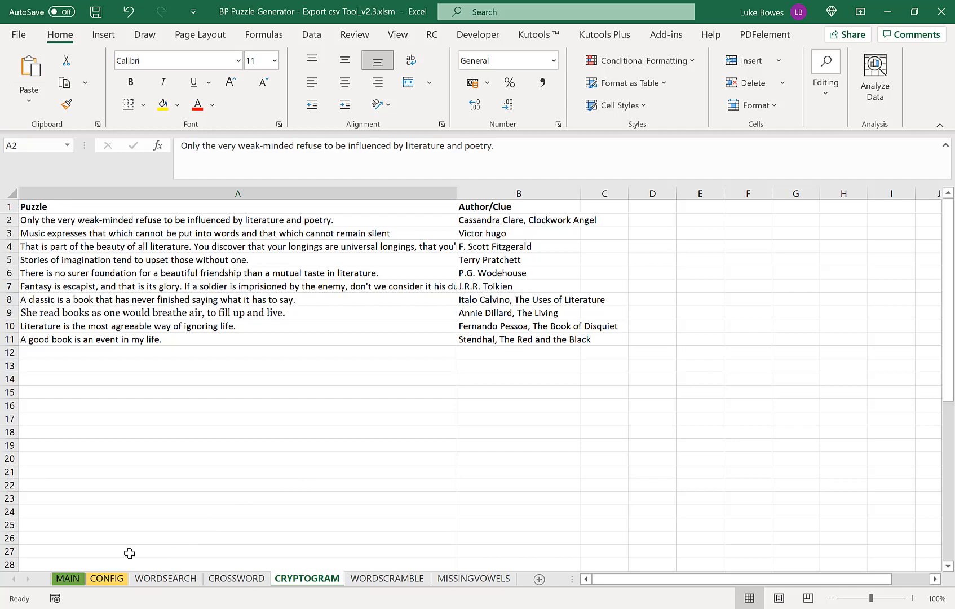
Step: Review the CONFIG sheet's vowels list A, E, I, O, U, Y
{"action": "left_click", "coordinate": [107, 578]}
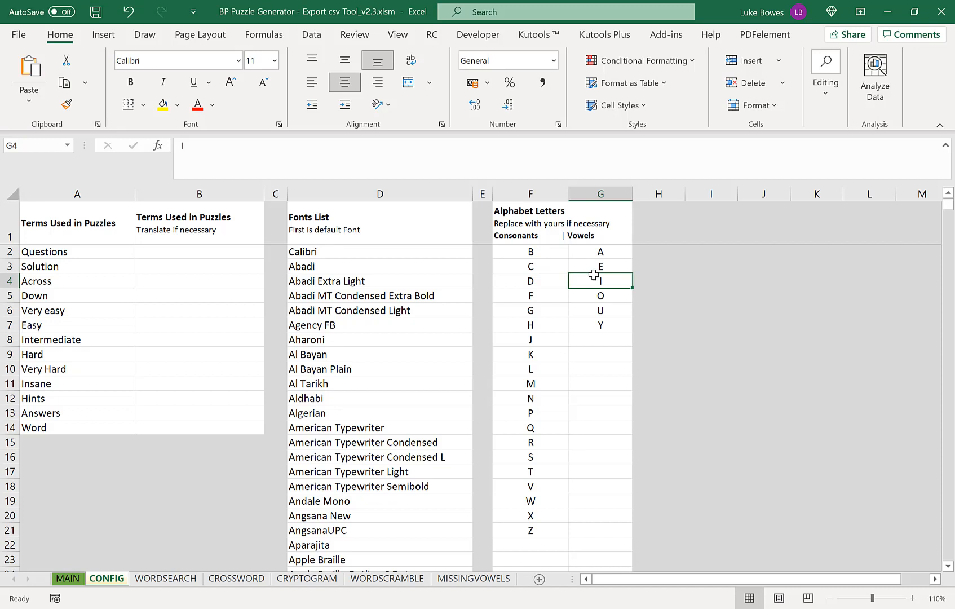
{"action": "left_click", "coordinate": [599, 251]}
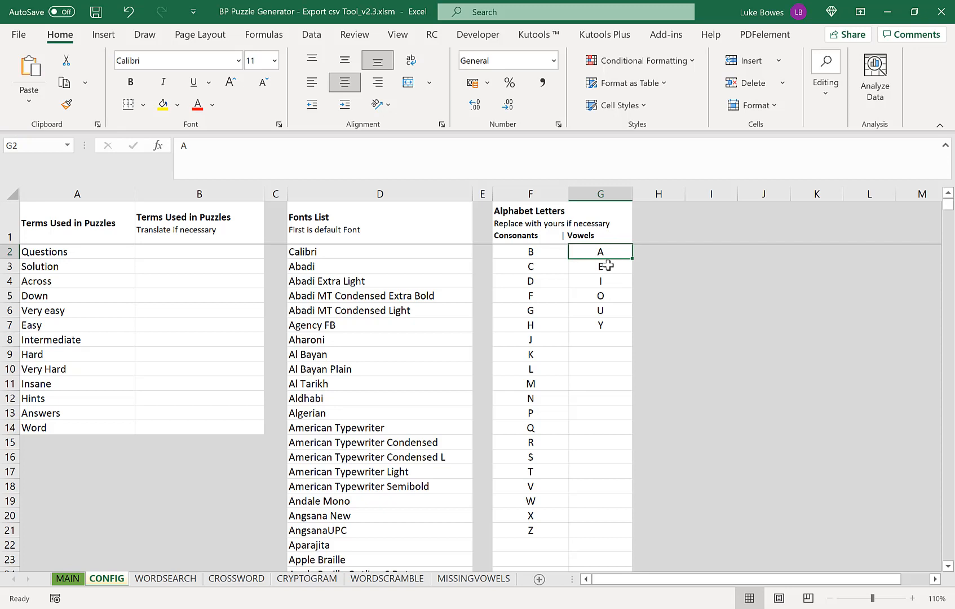
{"action": "left_click", "coordinate": [599, 325]}
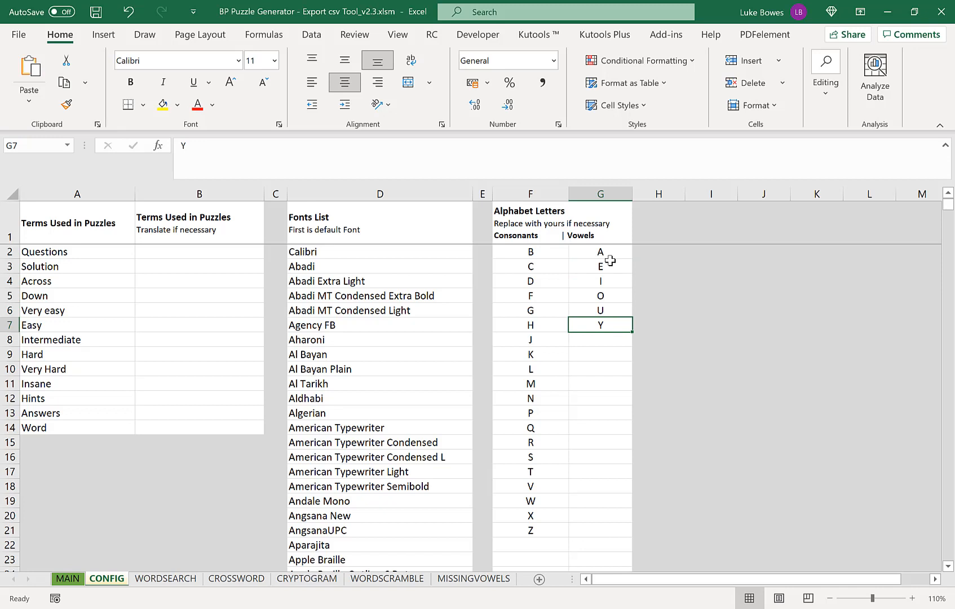
{"action": "left_click", "coordinate": [600, 251]}
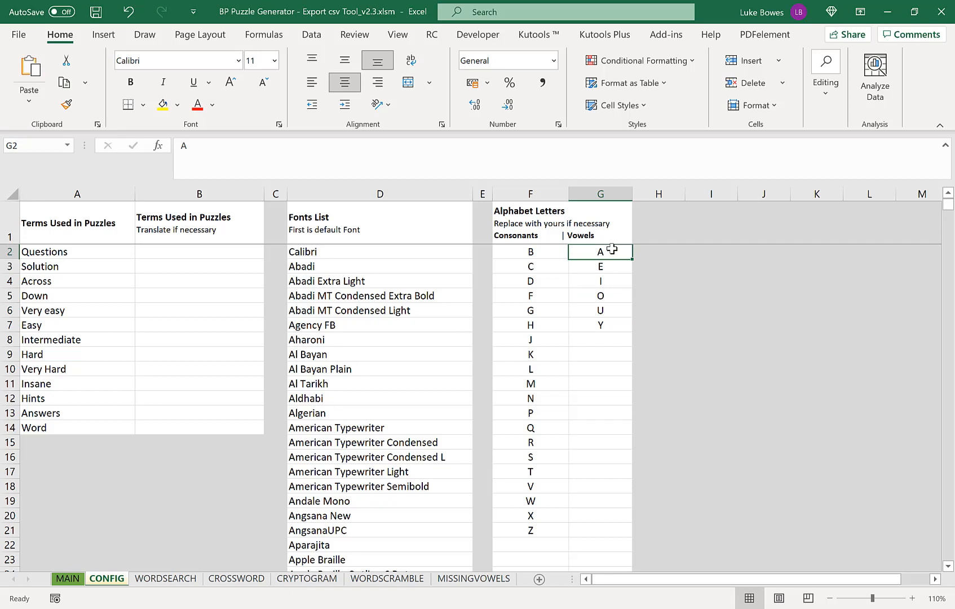
{"action": "mouse_move", "coordinate": [604, 381]}
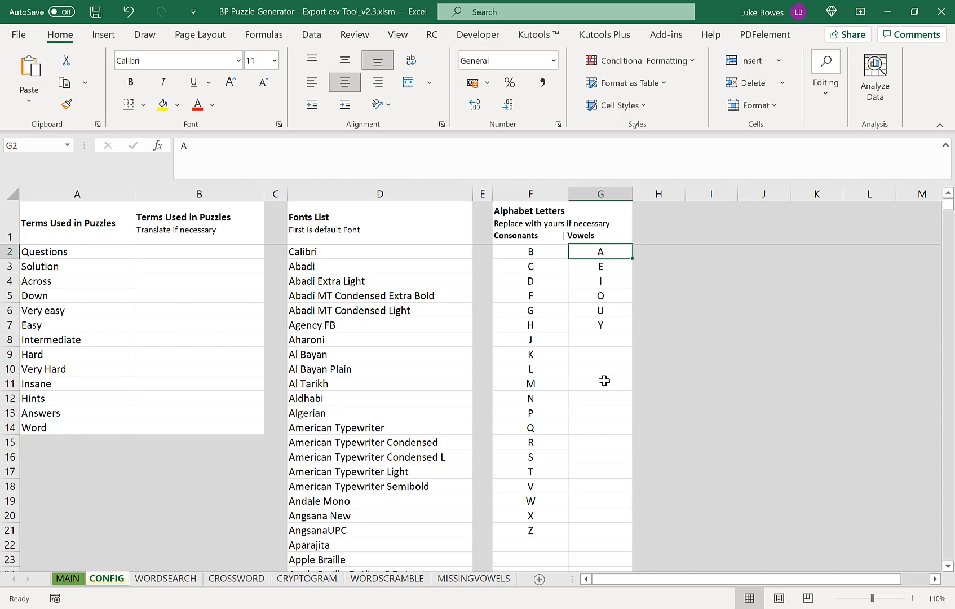
{"action": "left_click", "coordinate": [474, 578]}
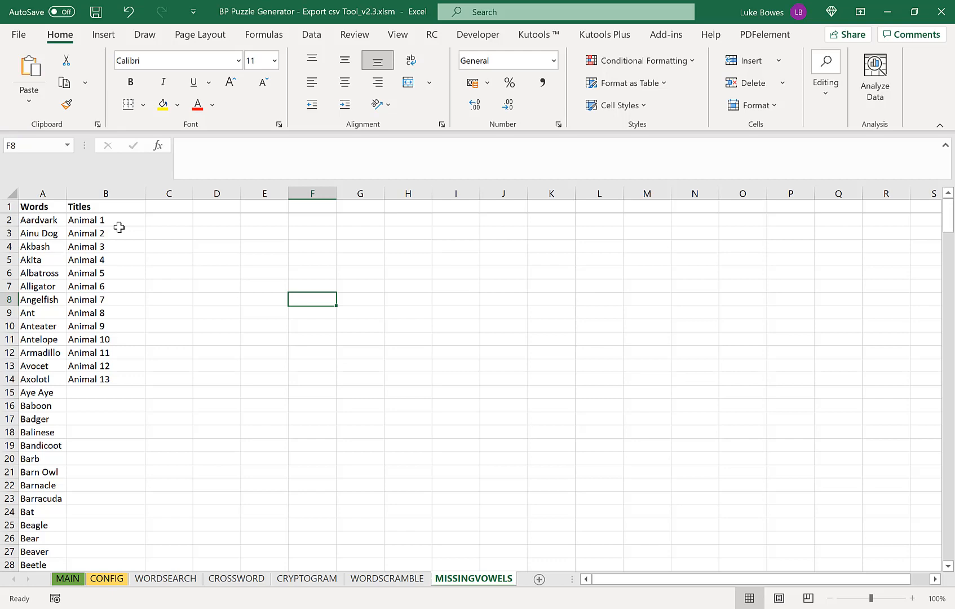
Step: Browse the MISSINGVOWELS animal word list, selecting titles Animal 11 to Animal 13
{"action": "scroll", "scroll_direction": "down", "scroll_amount": 3}
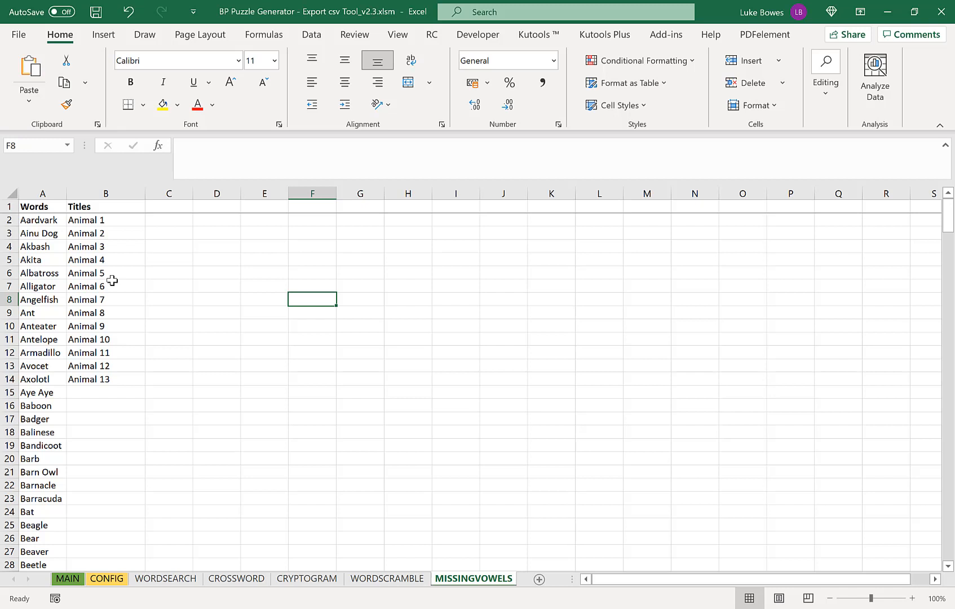
{"action": "left_click_drag", "start_coordinate": [88, 352], "coordinate": [89, 379]}
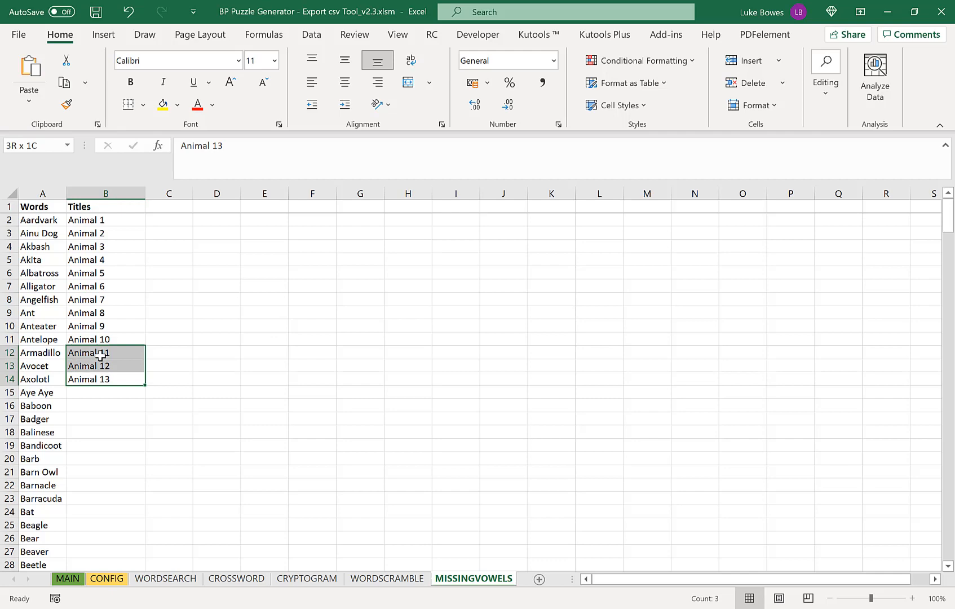
{"action": "scroll", "scroll_direction": "down", "scroll_amount": 3}
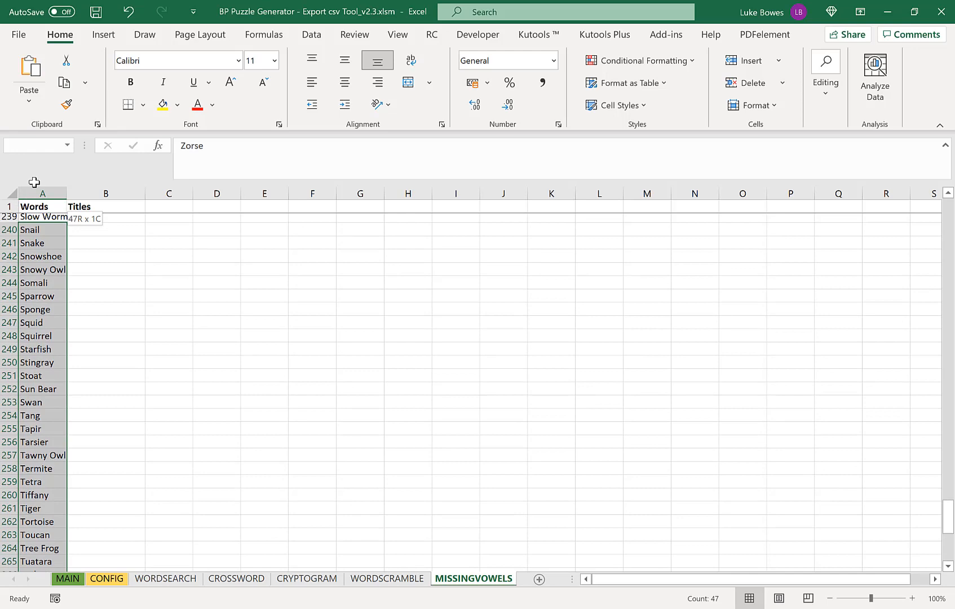
{"action": "scroll", "scroll_direction": "up", "scroll_amount": 3}
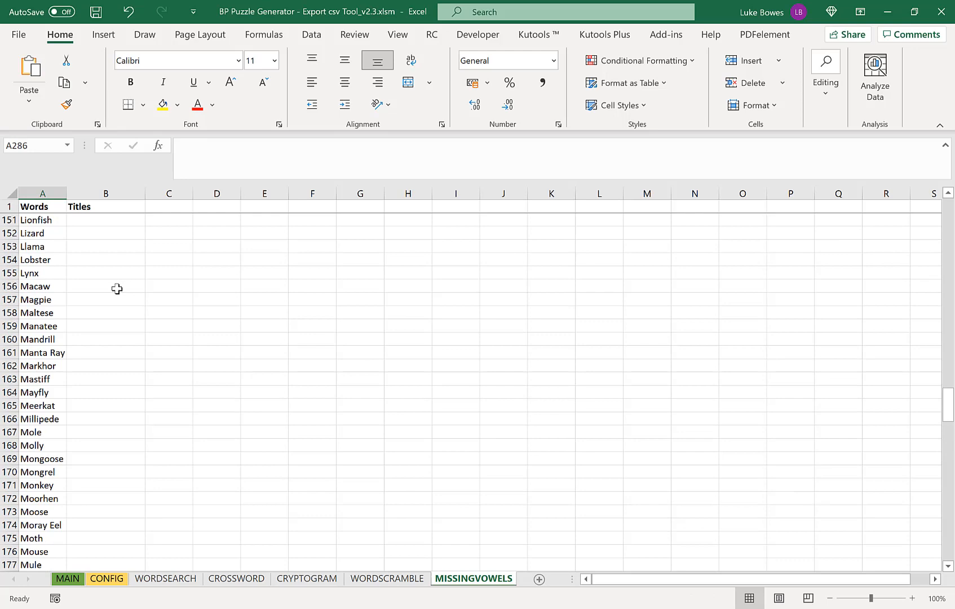
{"action": "left_click", "coordinate": [67, 579]}
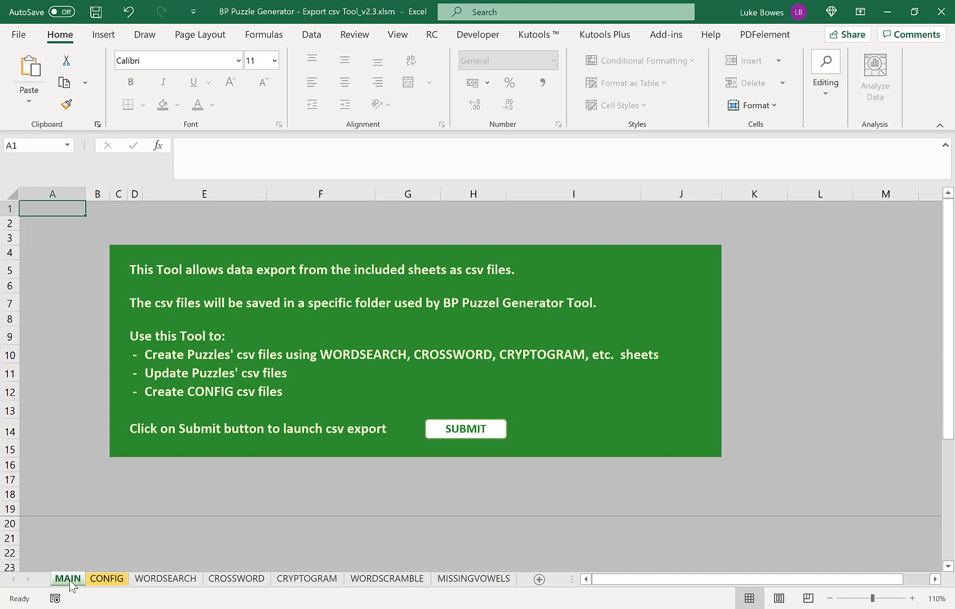
Step: Export all data sheets to csv from the MAIN sheet and dismiss the Completed message
{"action": "left_click", "coordinate": [464, 429]}
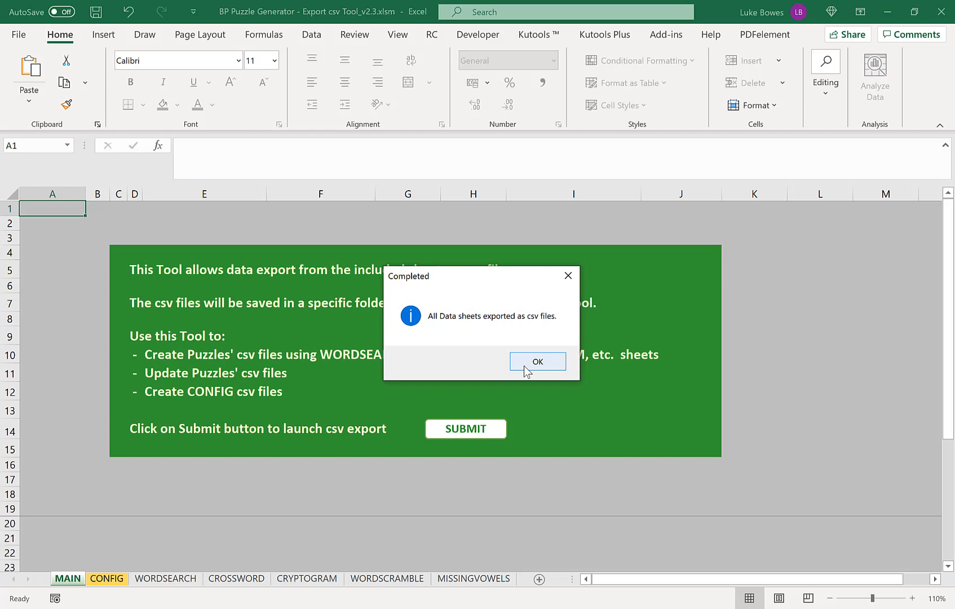
{"action": "left_click", "coordinate": [538, 360]}
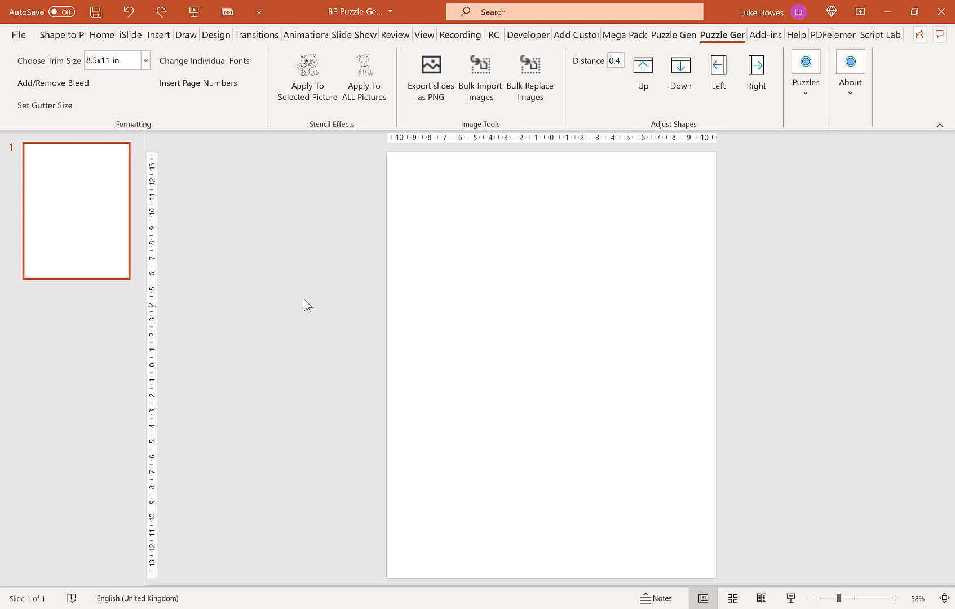
{"action": "mouse_move", "coordinate": [723, 35]}
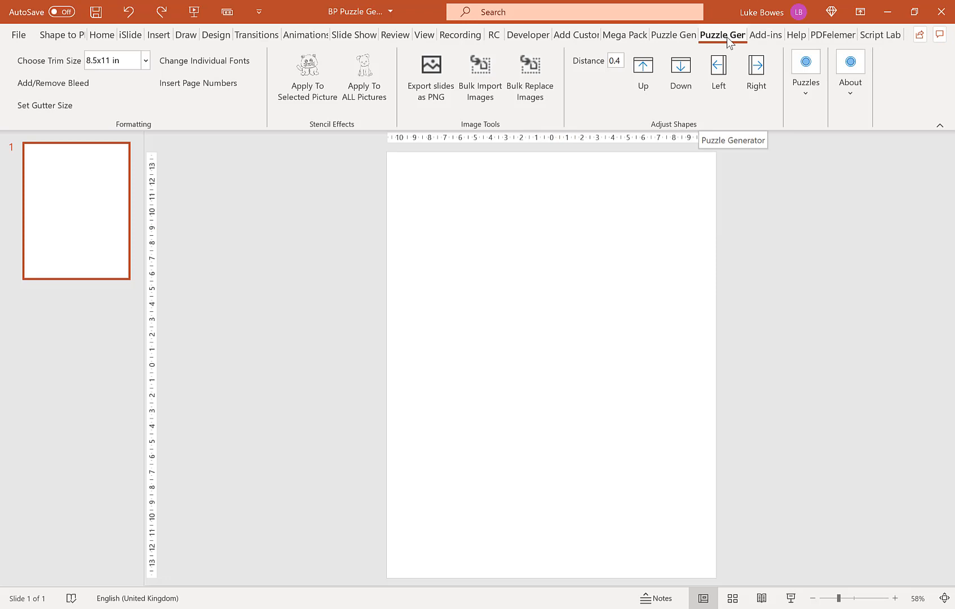
Step: Check the Puzzle Generator trim size options in PowerPoint, keeping 8.5x11 in
{"action": "left_click", "coordinate": [145, 60]}
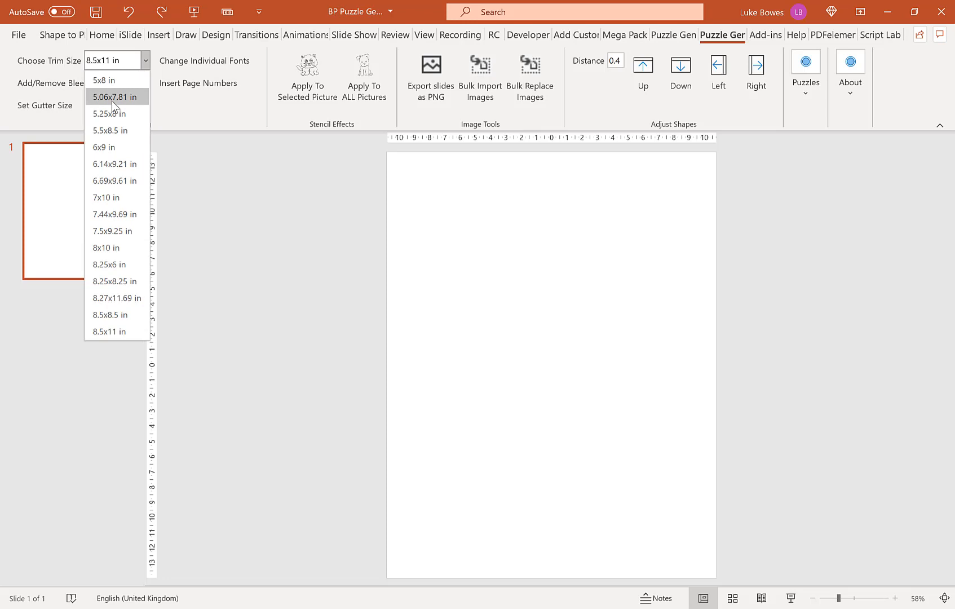
{"action": "left_click", "coordinate": [117, 337]}
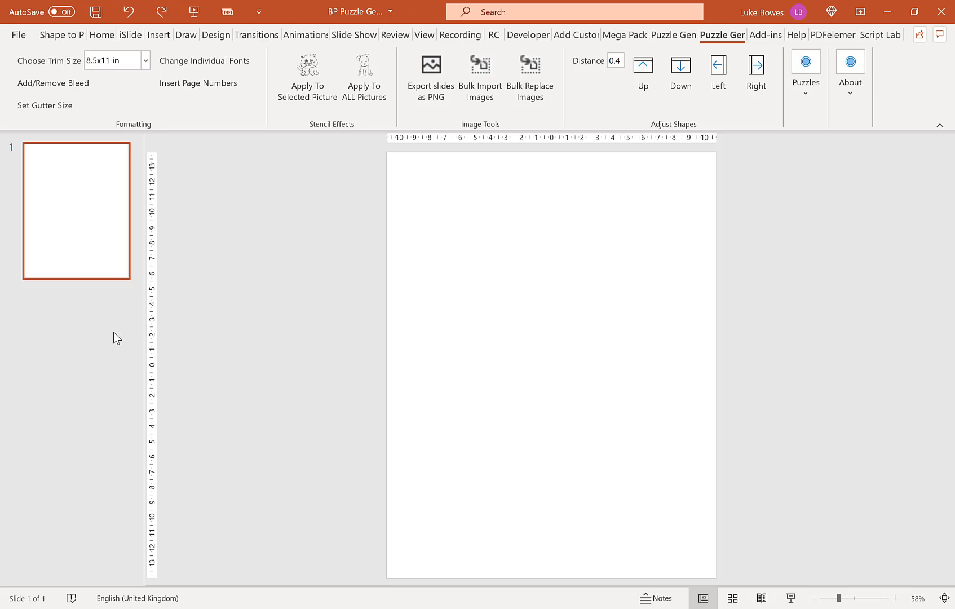
{"action": "mouse_move", "coordinate": [605, 169]}
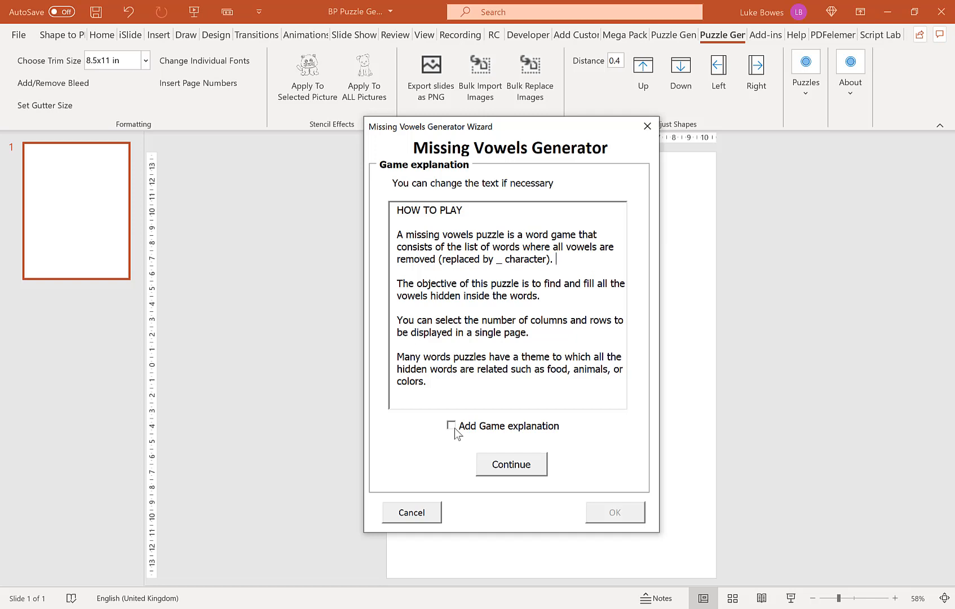
{"action": "left_click", "coordinate": [510, 464]}
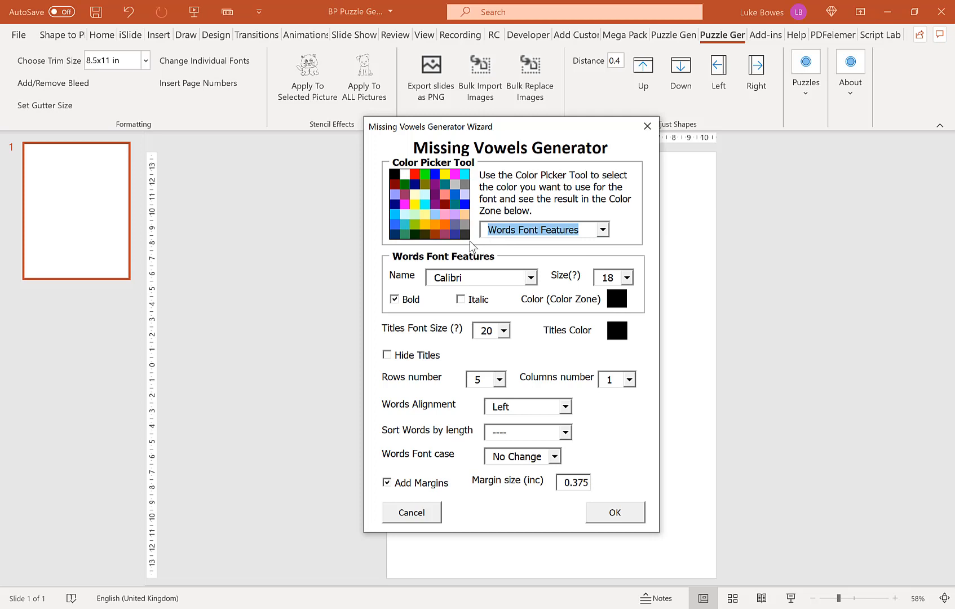
{"action": "mouse_move", "coordinate": [616, 366]}
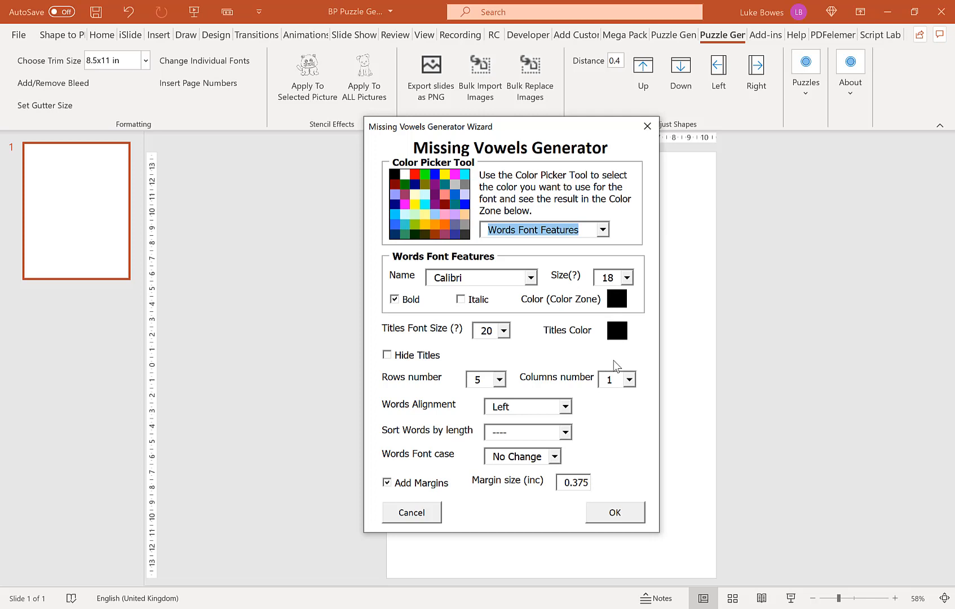
{"action": "mouse_move", "coordinate": [537, 279]}
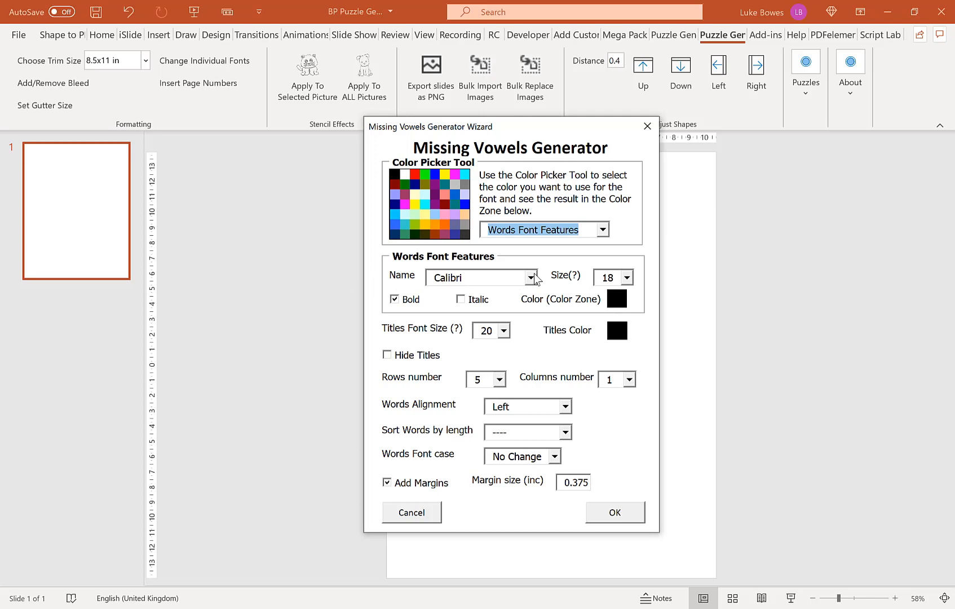
{"action": "left_click", "coordinate": [531, 278]}
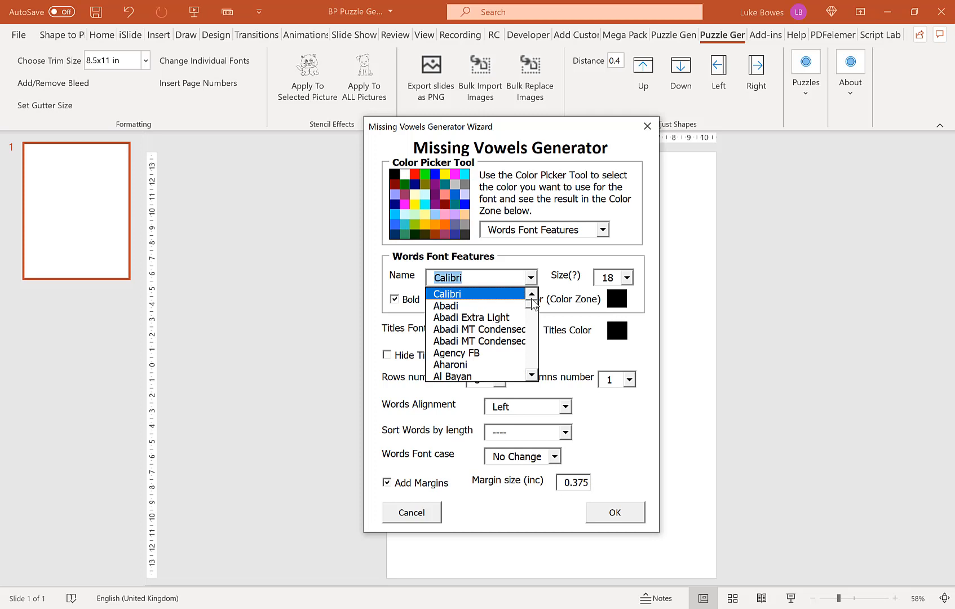
{"action": "left_click", "coordinate": [448, 294]}
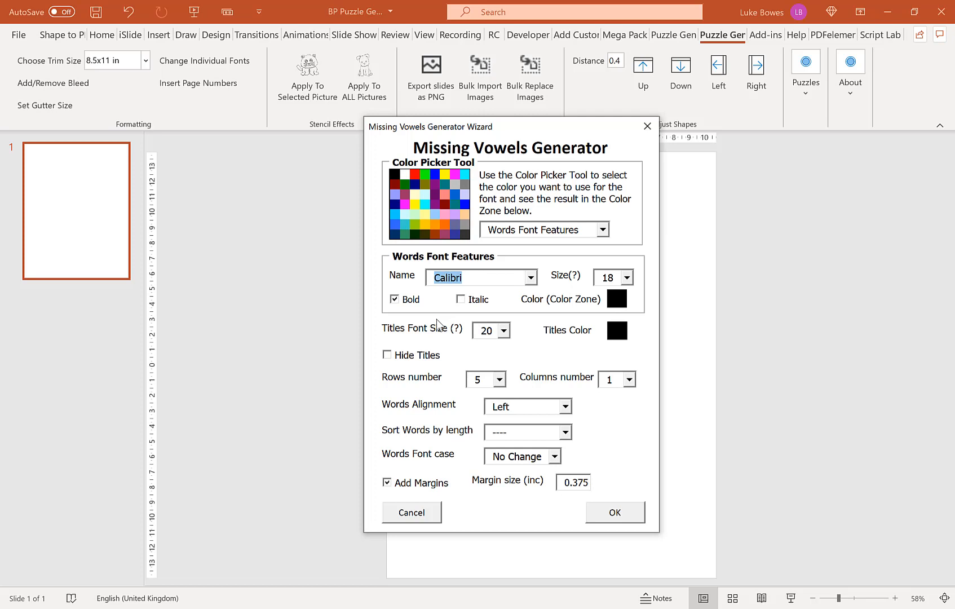
{"action": "mouse_move", "coordinate": [604, 284]}
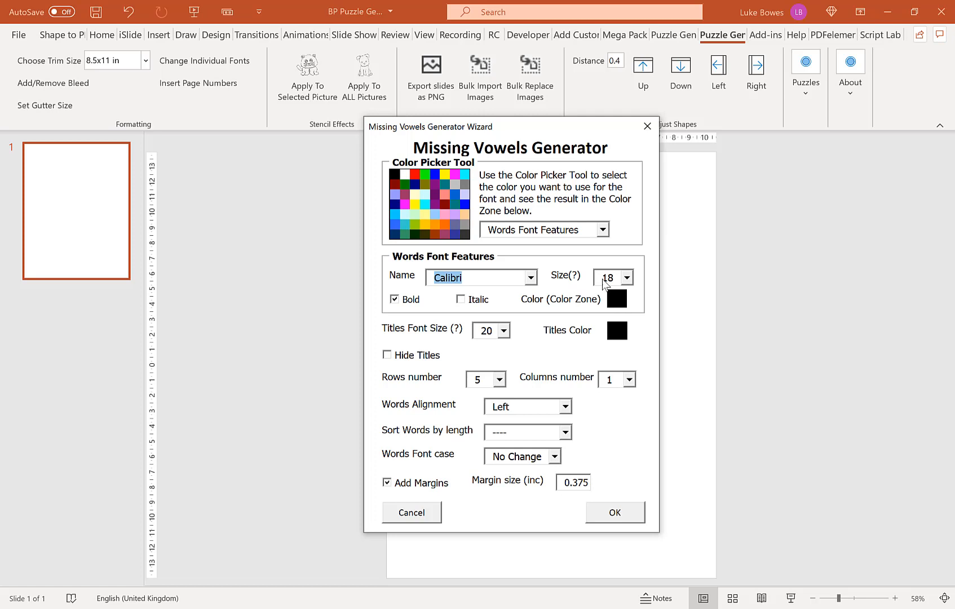
{"action": "mouse_move", "coordinate": [652, 293]}
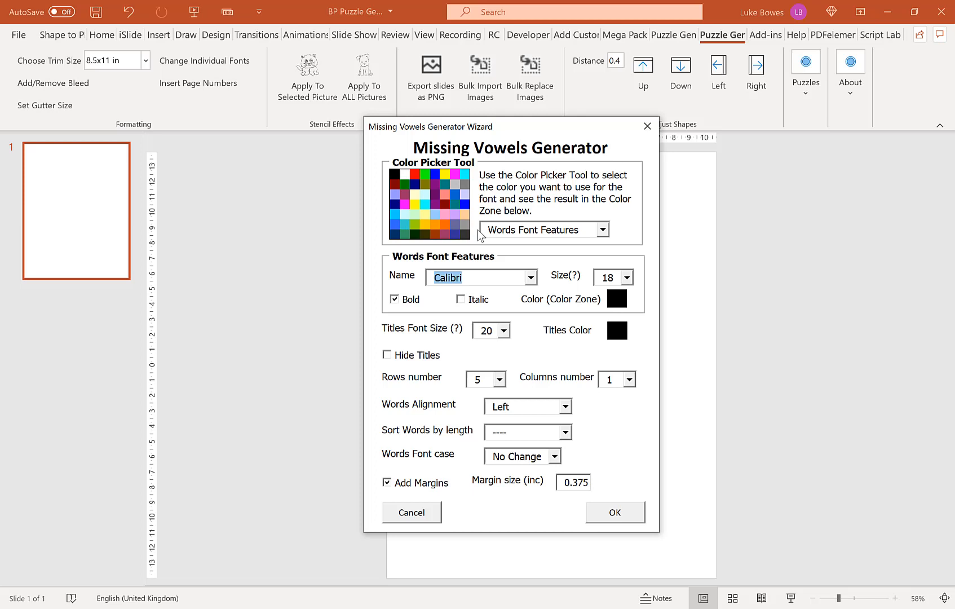
{"action": "mouse_move", "coordinate": [493, 382]}
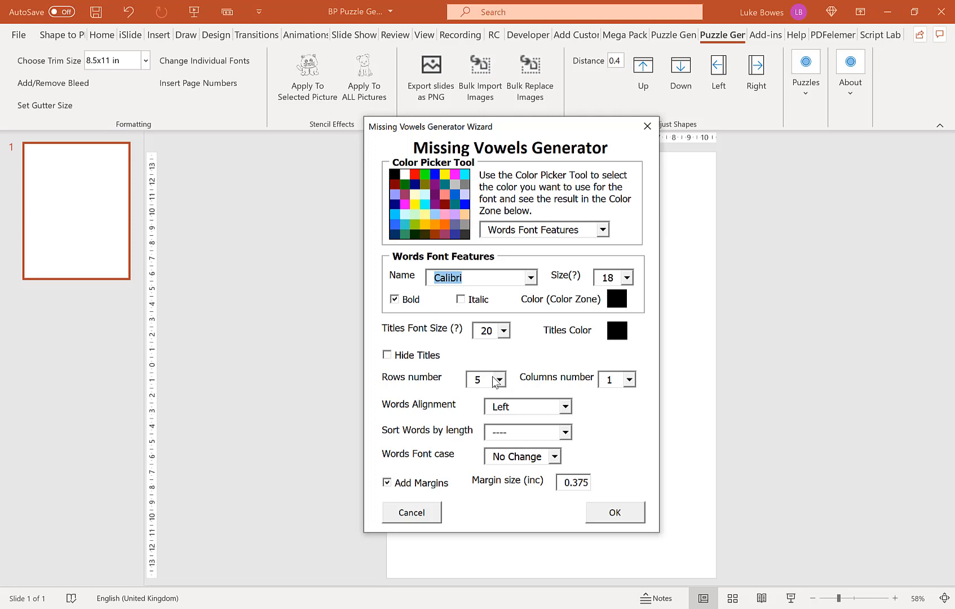
Step: Set the Missing Vowels wizard layout to 10 rows in 2 columns
{"action": "left_click", "coordinate": [629, 379]}
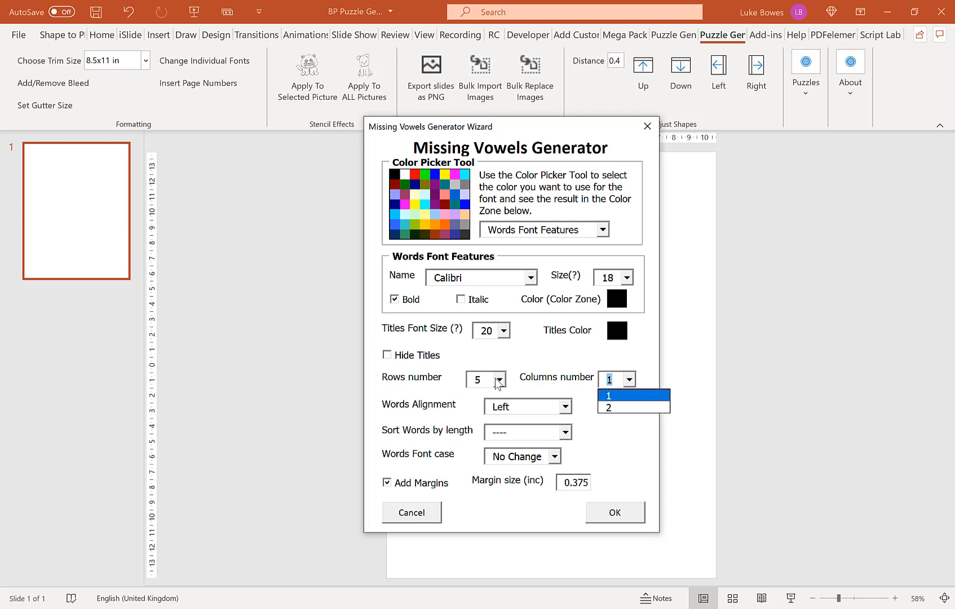
{"action": "left_click", "coordinate": [500, 379]}
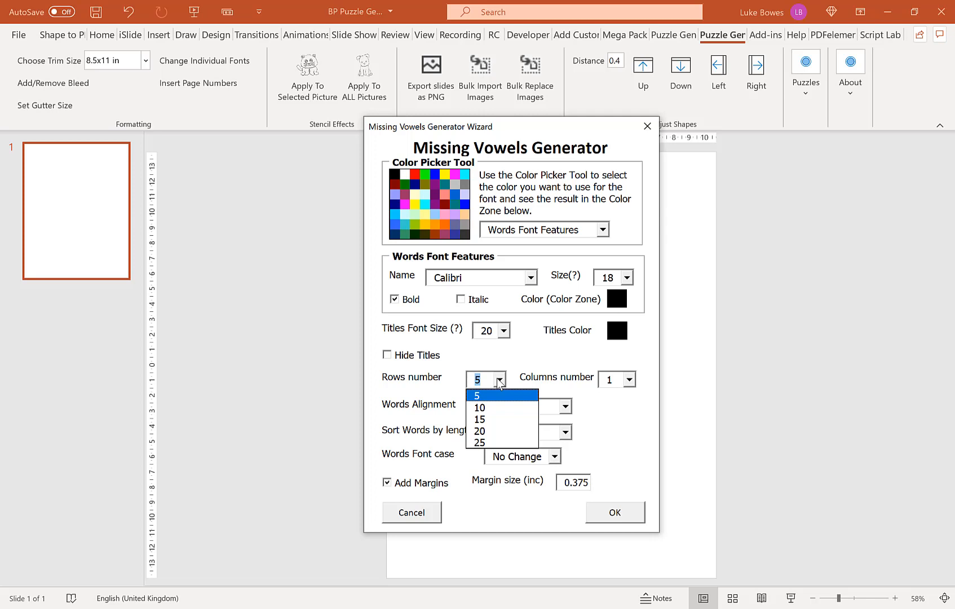
{"action": "left_click", "coordinate": [478, 432]}
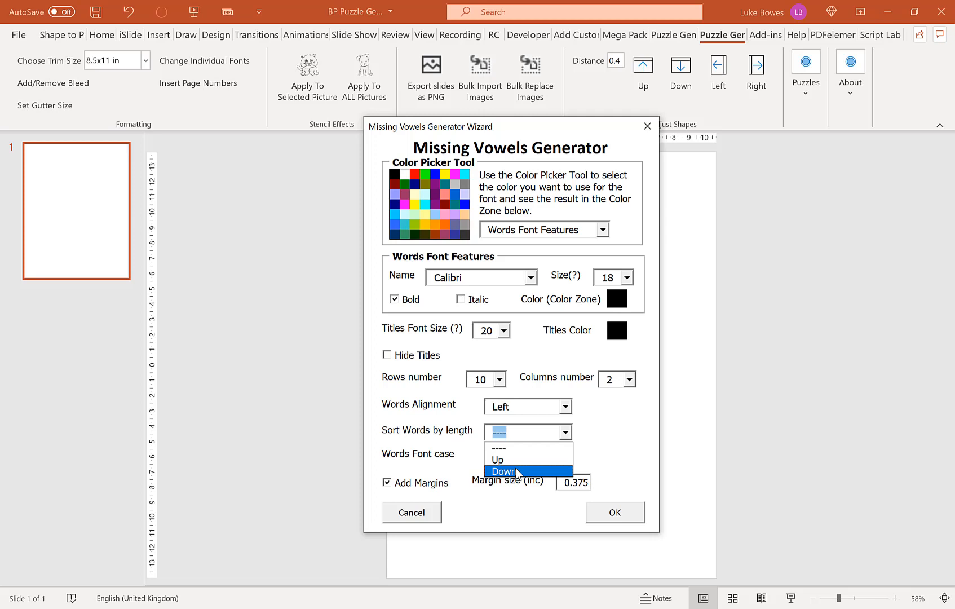
Step: Keep words unsorted with No Change case, and set margin size to 0.75
{"action": "left_click", "coordinate": [519, 455]}
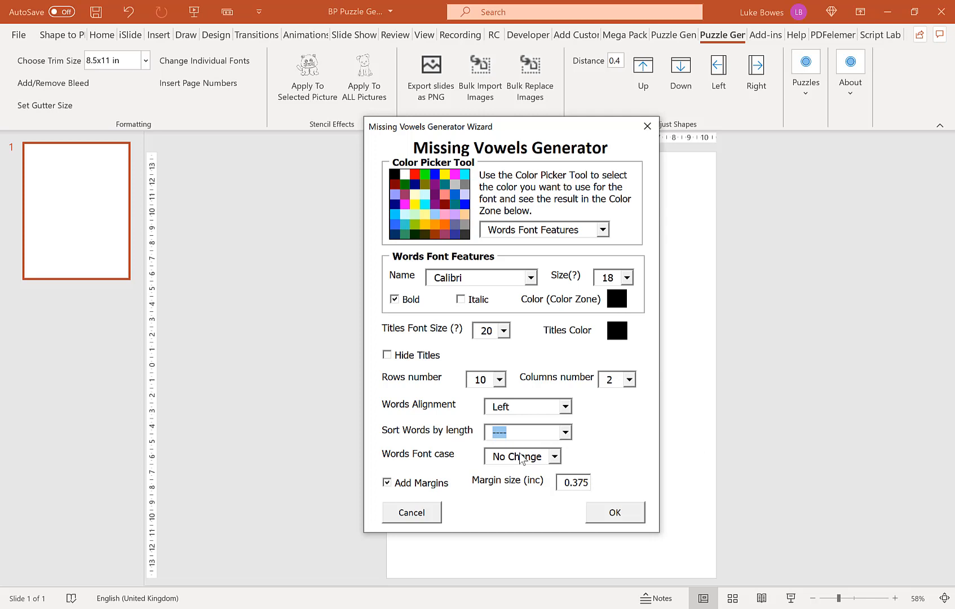
{"action": "left_click", "coordinate": [554, 456]}
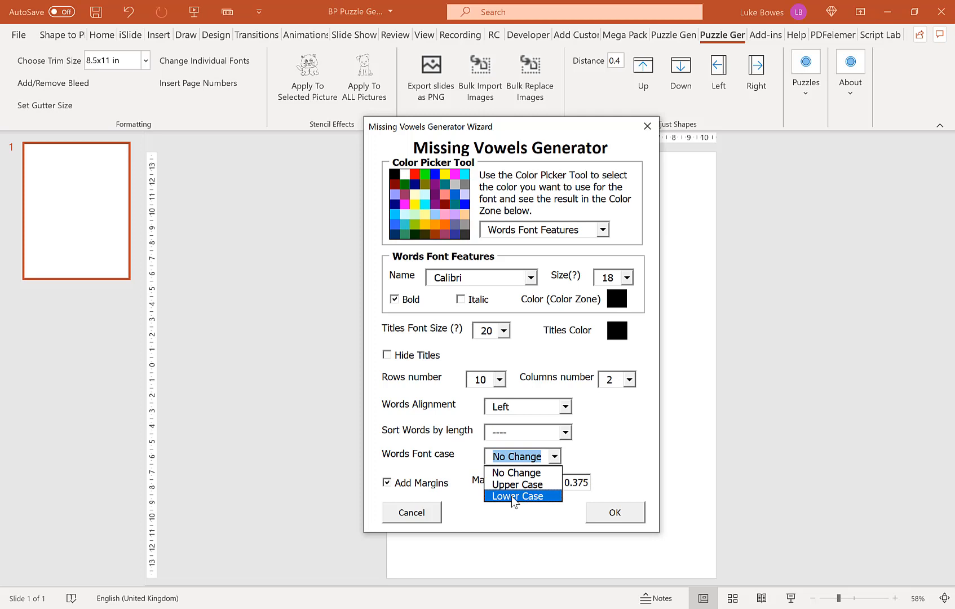
{"action": "mouse_move", "coordinate": [516, 473]}
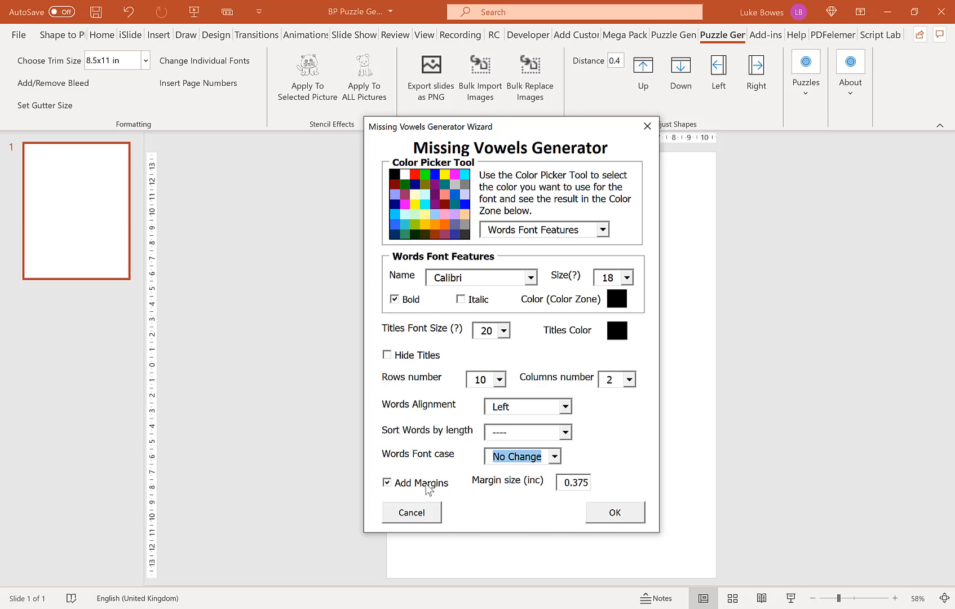
{"action": "left_click", "coordinate": [573, 482]}
{"action": "type", "text": "0.75"}
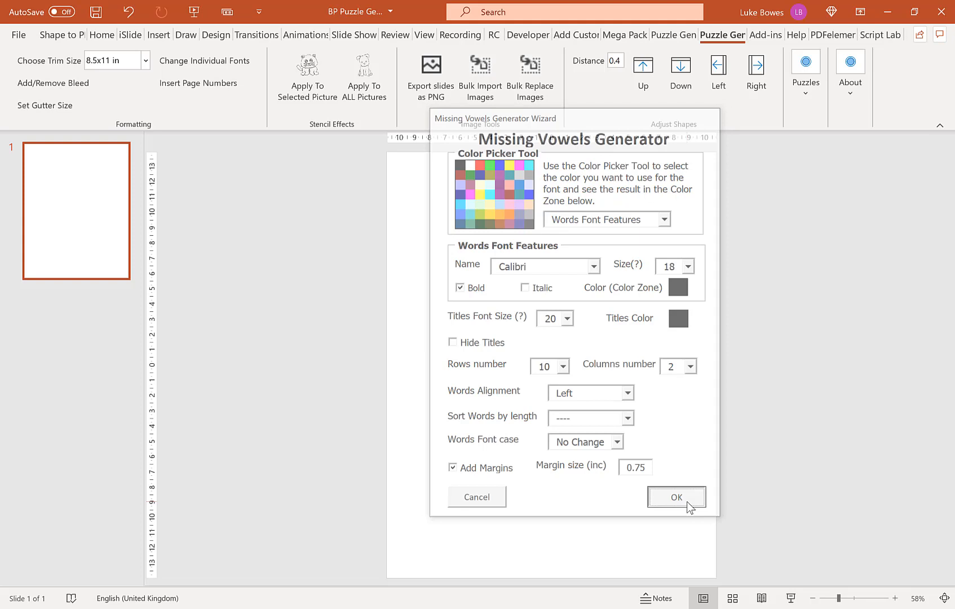
Step: Generate the 20 puzzle and solution slides and scroll through the thumbnails
{"action": "left_click", "coordinate": [676, 497]}
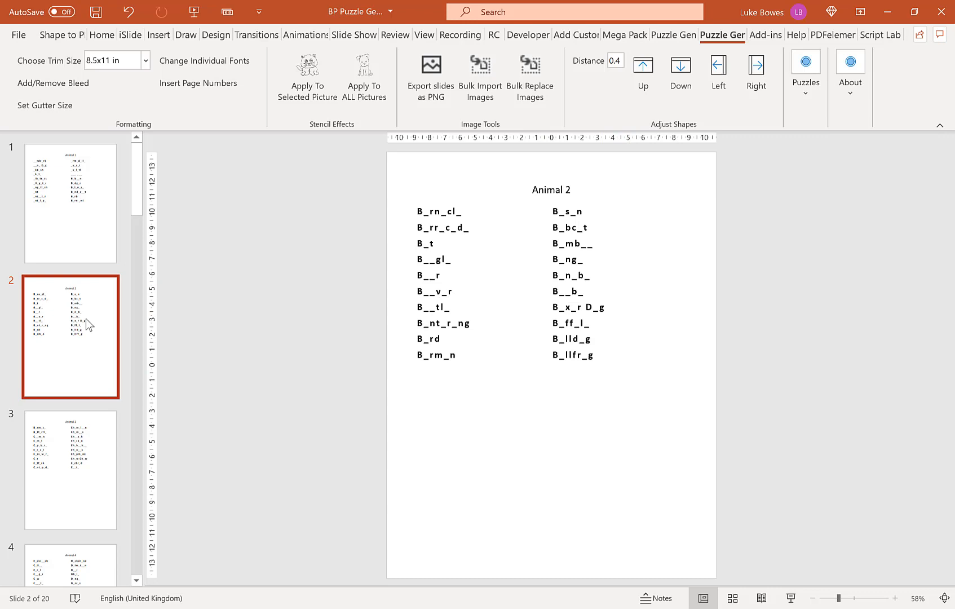
{"action": "scroll", "scroll_direction": "down", "scroll_amount": 3}
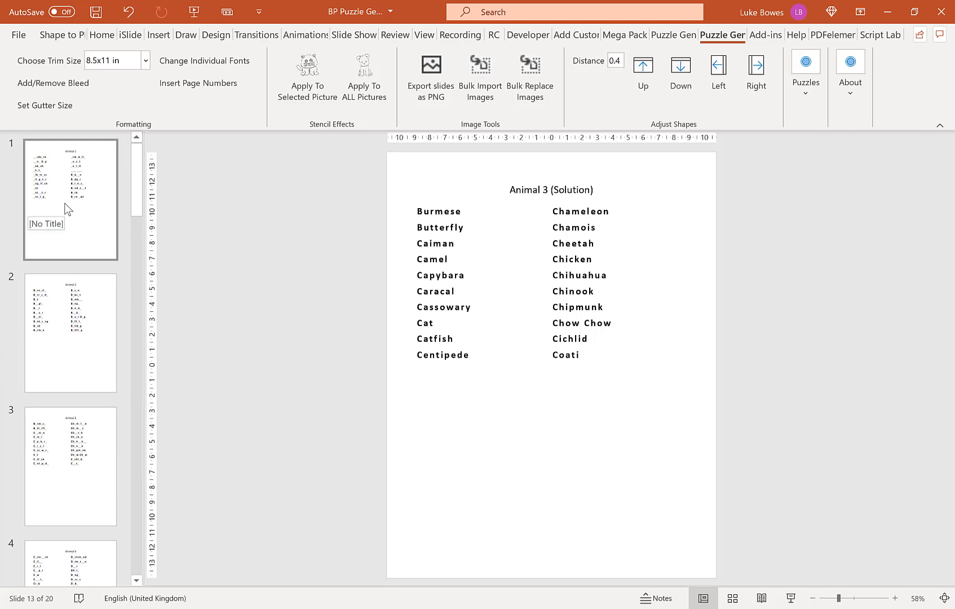
Step: Shift slide 1's word table right by distance 0.3 across the puzzle slides
{"action": "left_click", "coordinate": [70, 199]}
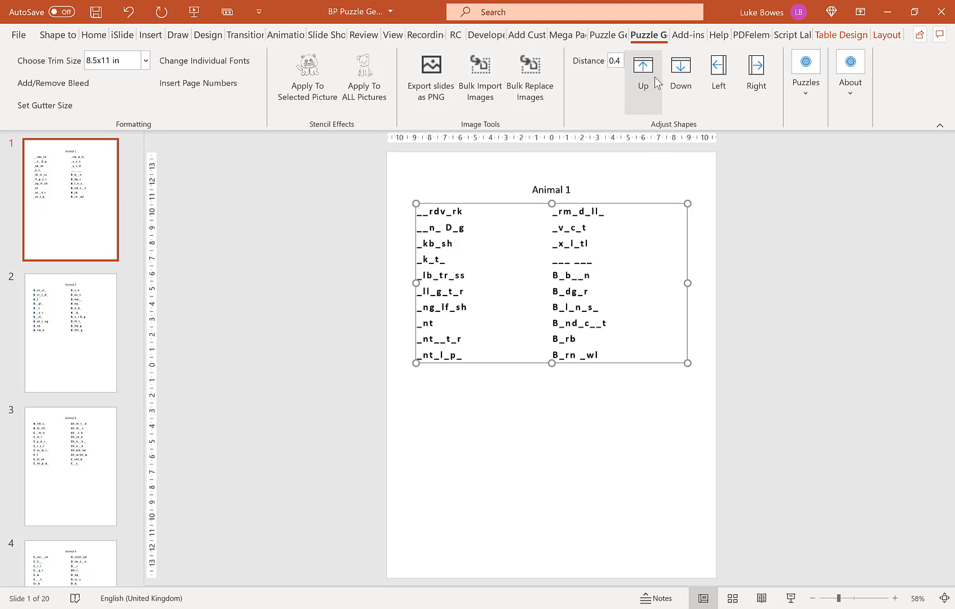
{"action": "left_click", "coordinate": [614, 60]}
{"action": "type", "text": "0.3"}
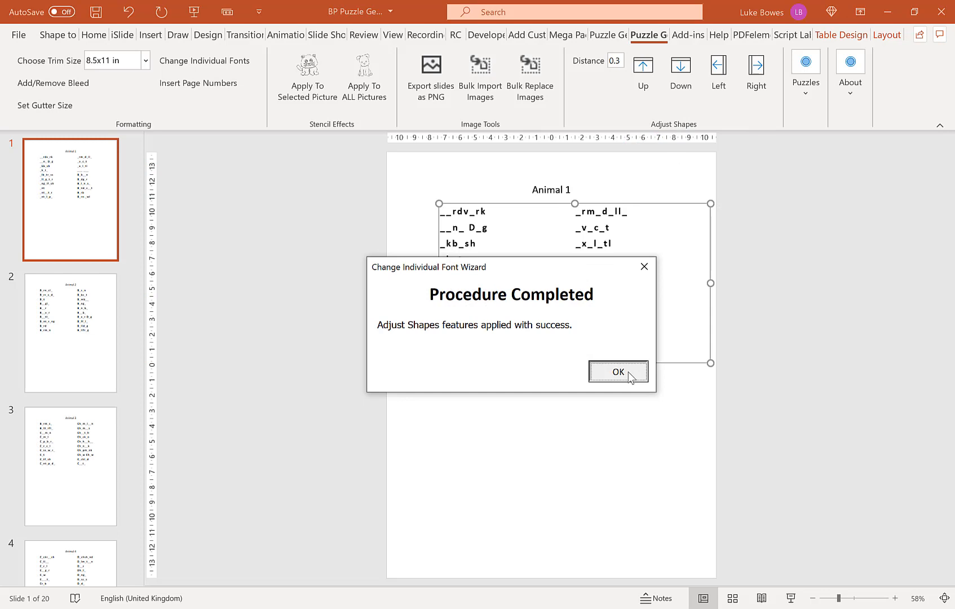
{"action": "left_click", "coordinate": [617, 371]}
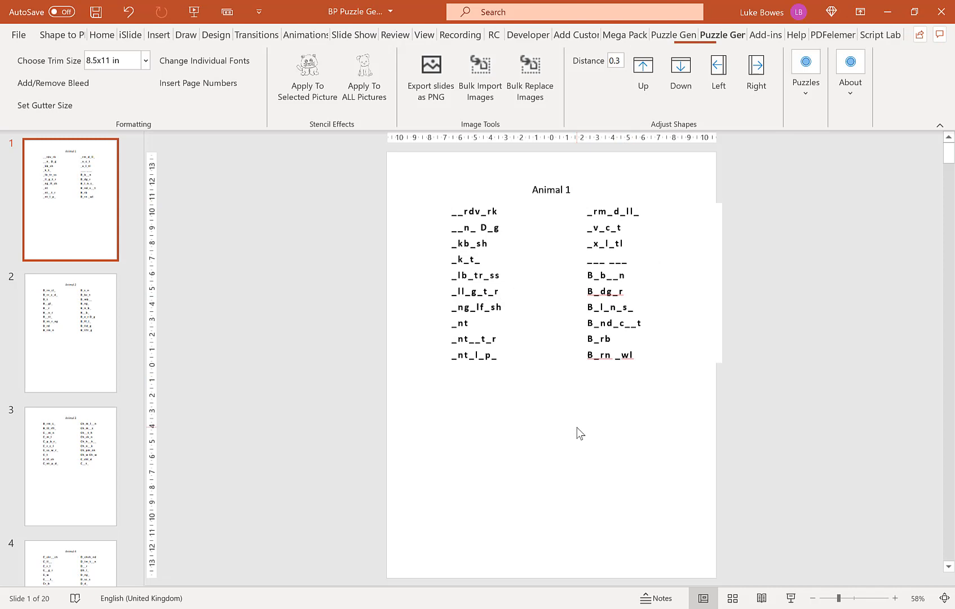
{"action": "left_click", "coordinate": [70, 466]}
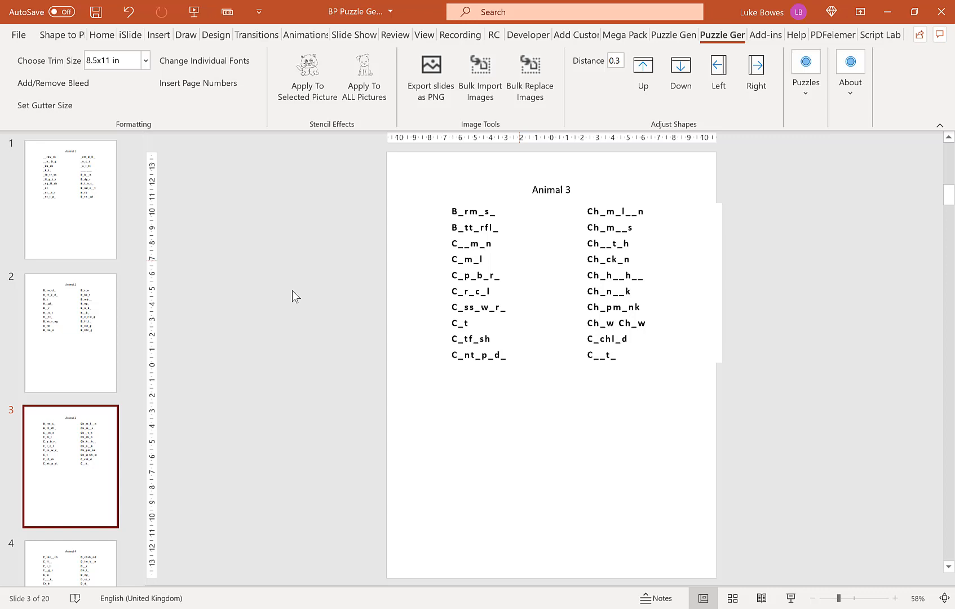
Step: Make the slide titles larger and bold using Change Individual Fonts from slide 1
{"action": "left_click", "coordinate": [70, 204]}
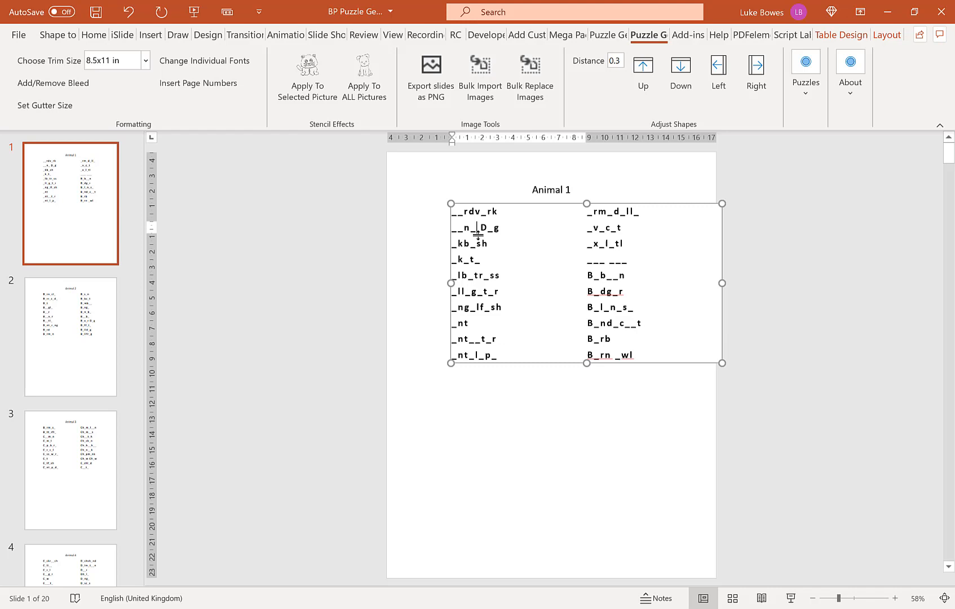
{"action": "mouse_move", "coordinate": [570, 183]}
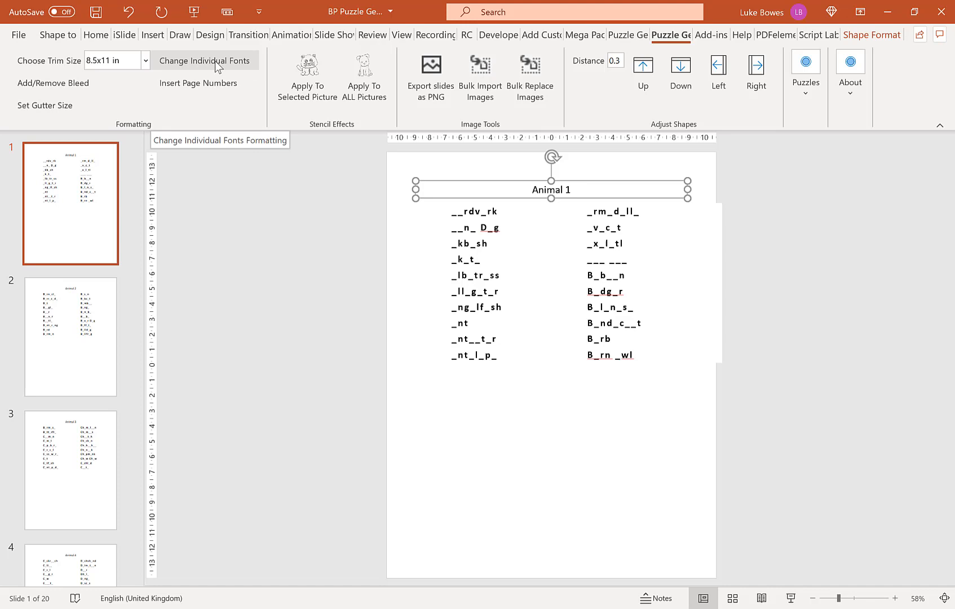
{"action": "left_click", "coordinate": [204, 60]}
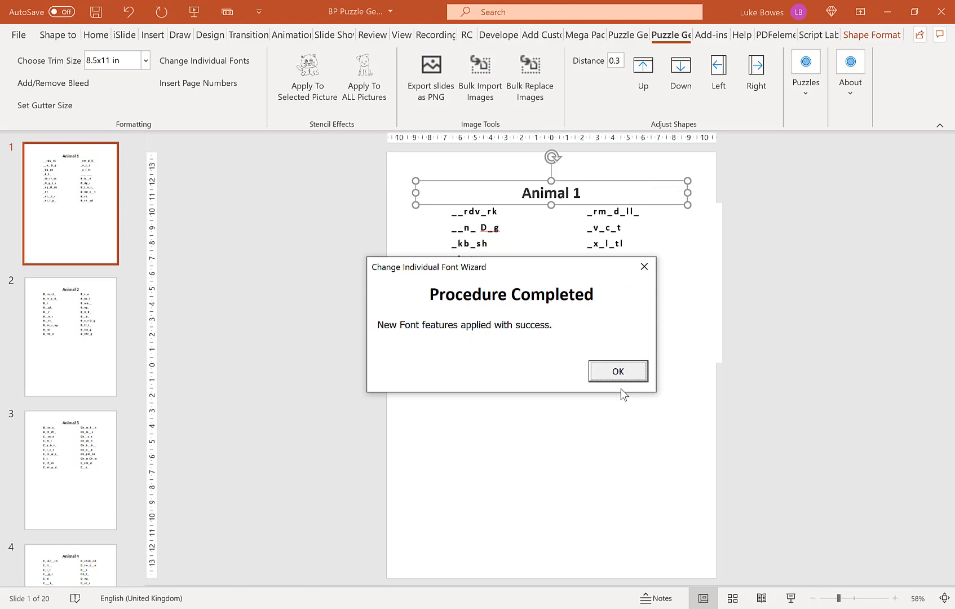
{"action": "left_click", "coordinate": [617, 372]}
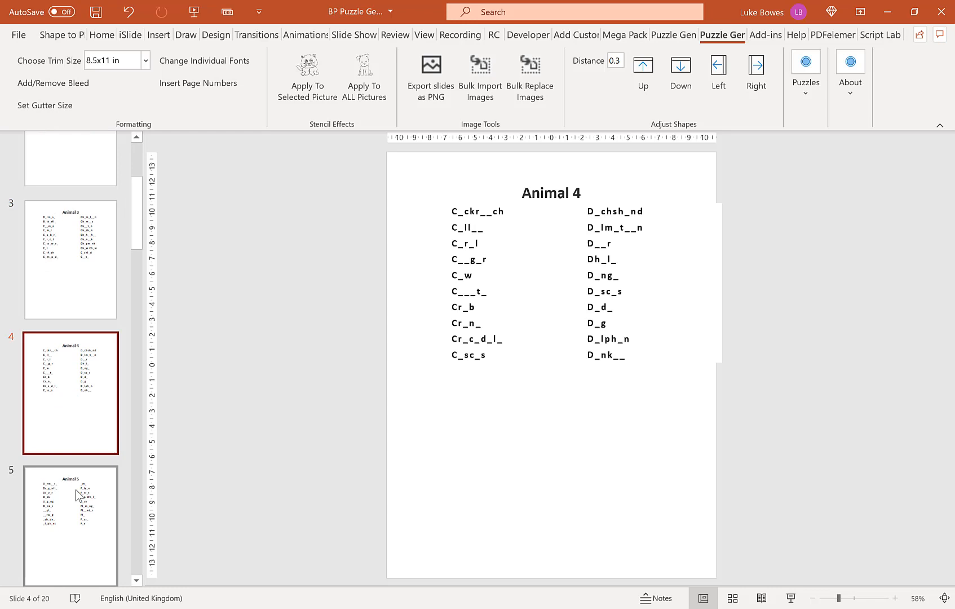